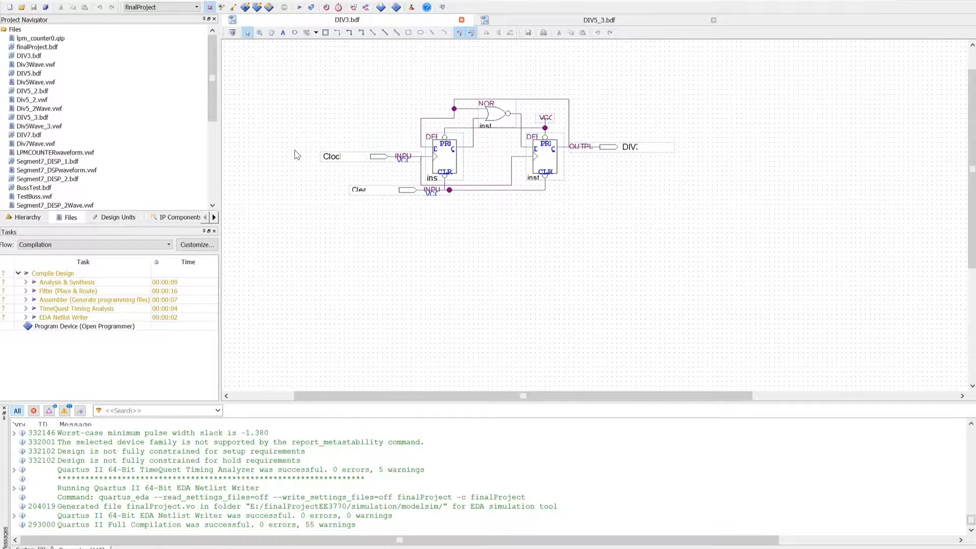
mouse_move(350, 270)
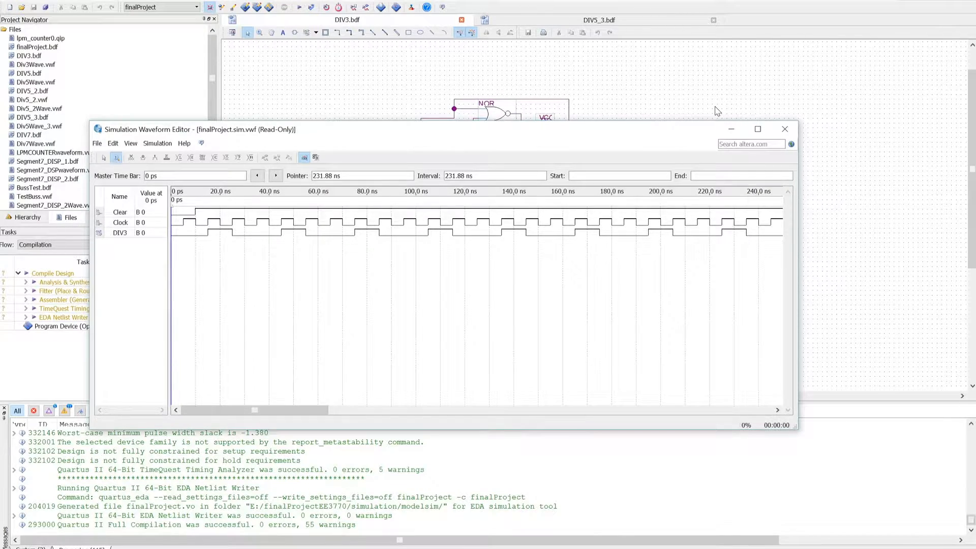
Close the DIV3 simulation result to return to the DIV5_3 schematic.
left_click(784, 129)
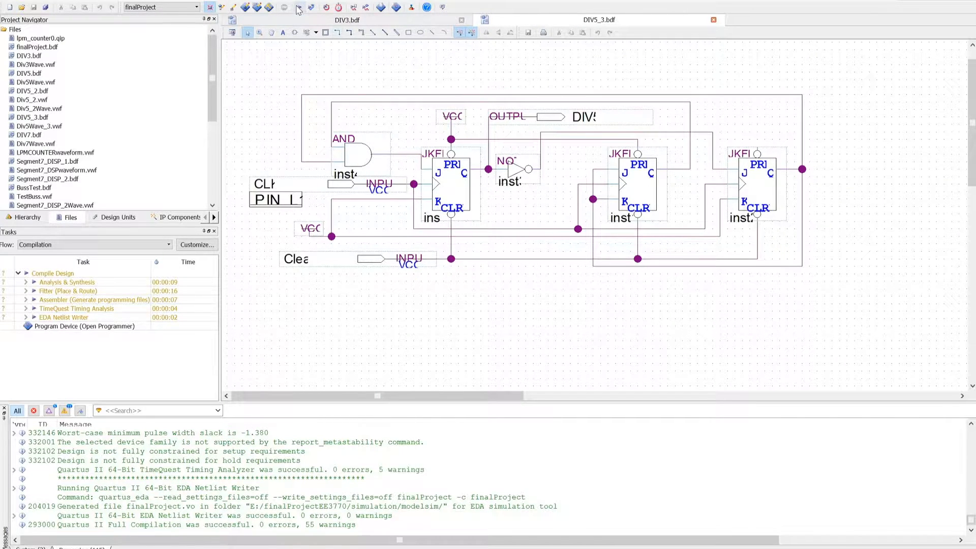
mouse_move(347, 20)
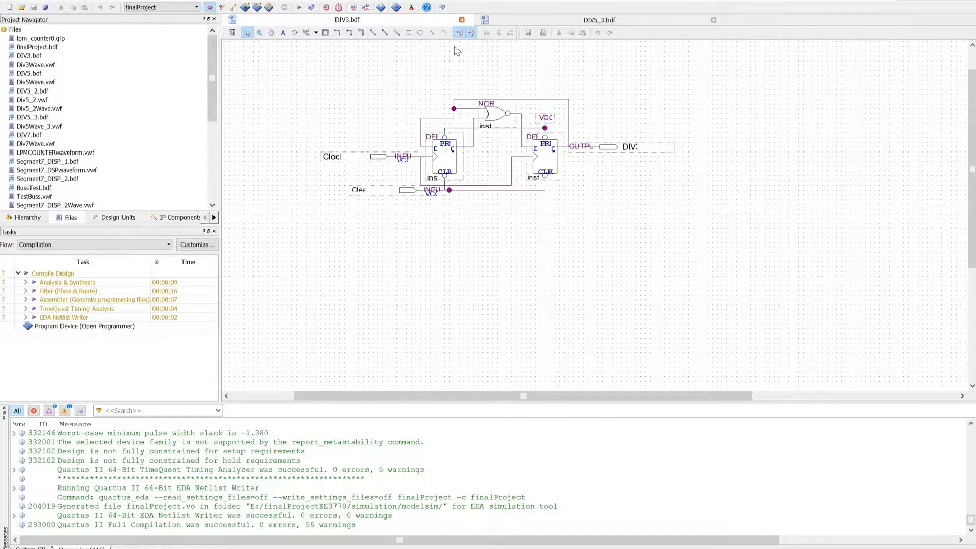
mouse_move(507, 45)
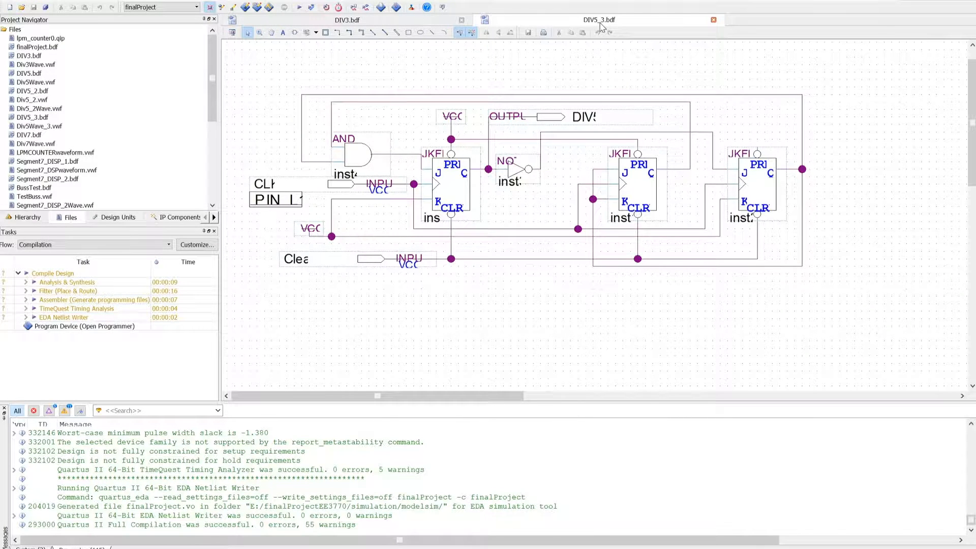
mouse_move(44, 141)
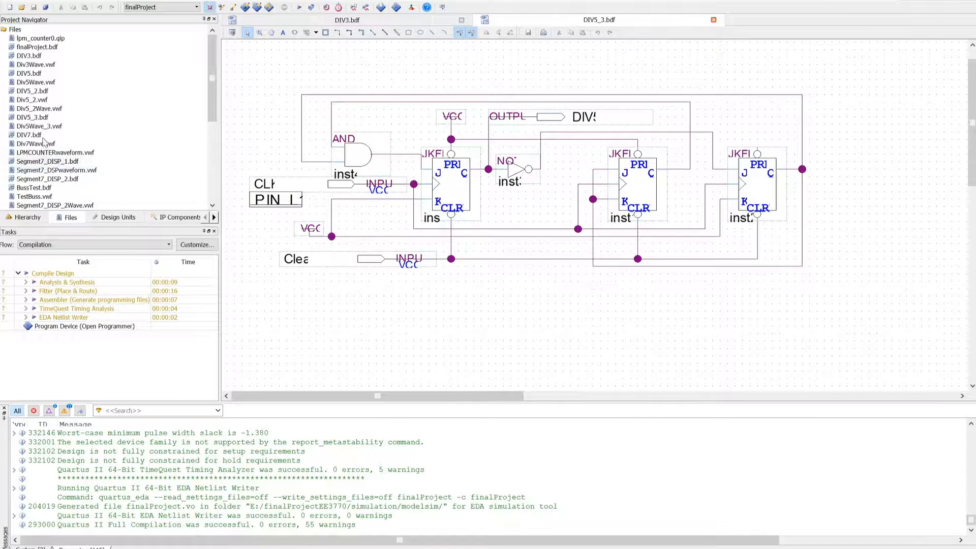
Set DIV5_3.bdf as the top-level entity and compile the project.
left_click(32, 117)
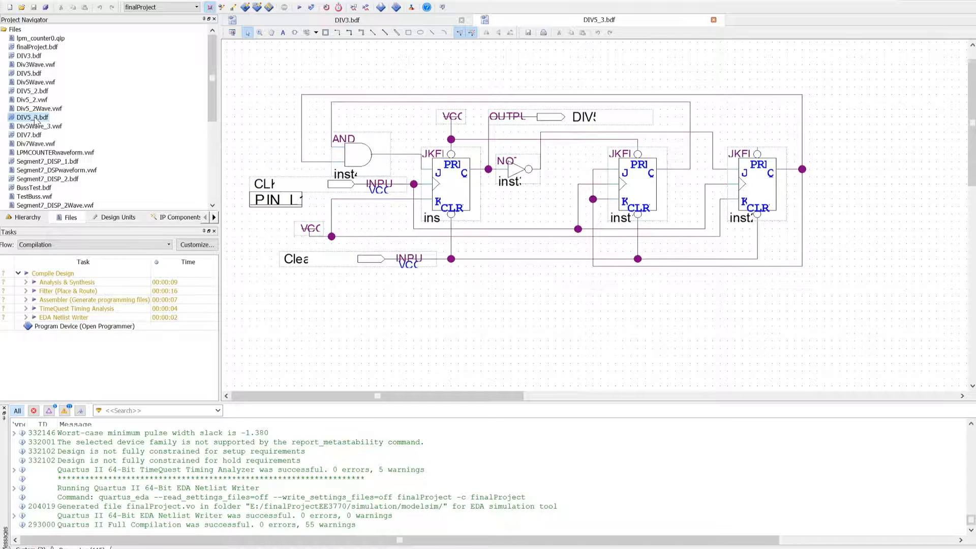
right_click(31, 117)
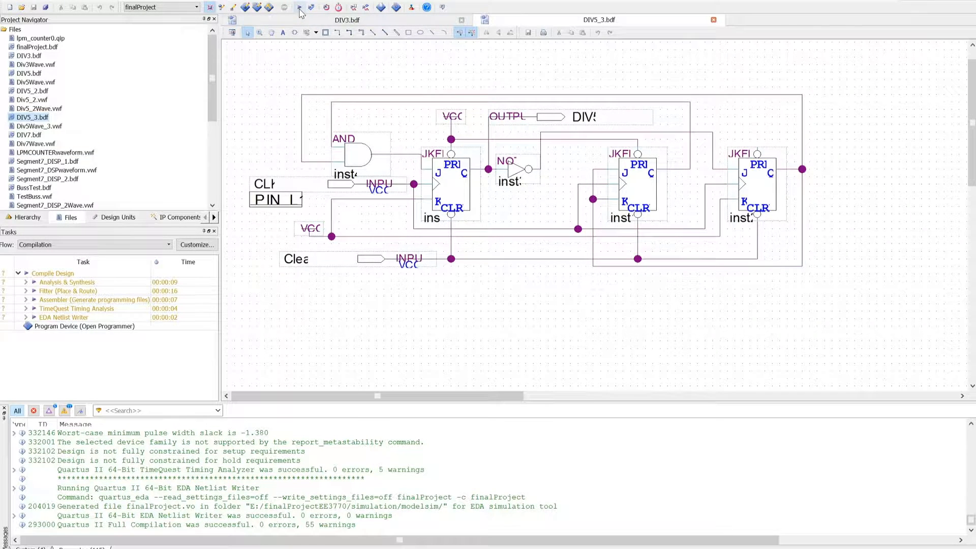
left_click(283, 6)
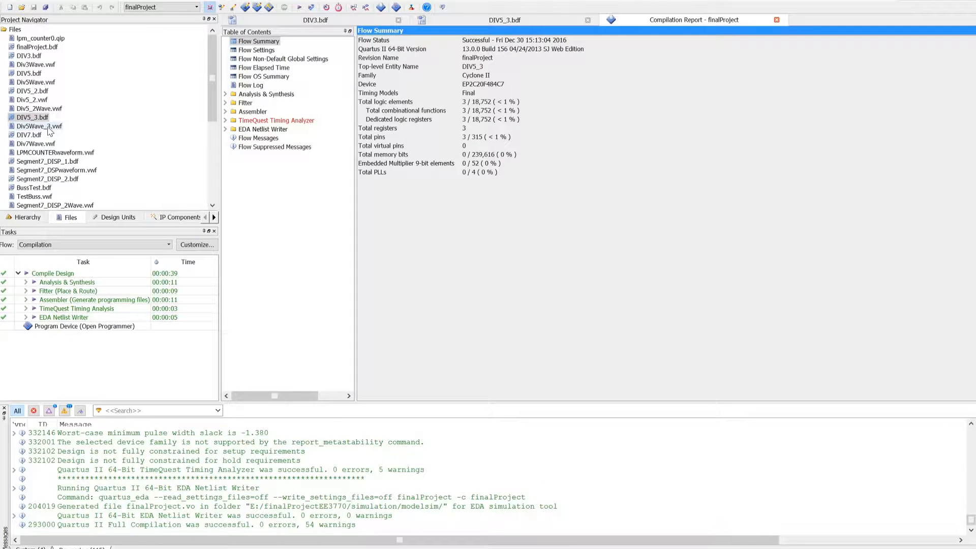
Open Div5Wave_3.vwf and run its functional simulation.
double_click(40, 125)
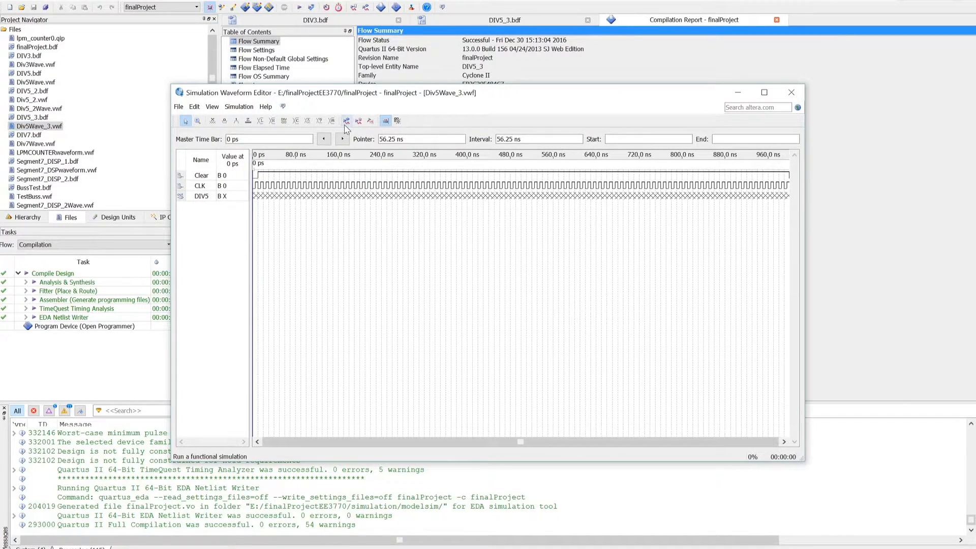
left_click(345, 121)
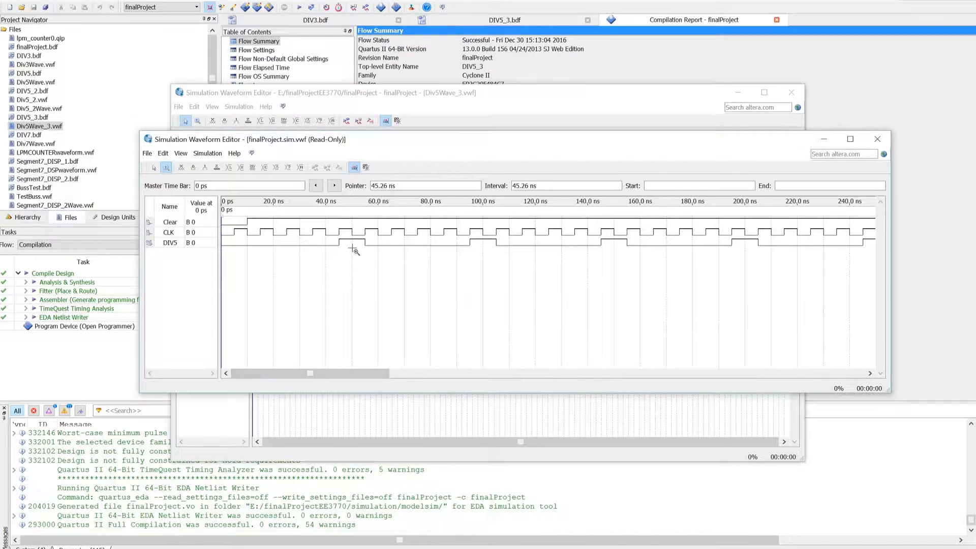
mouse_move(382, 252)
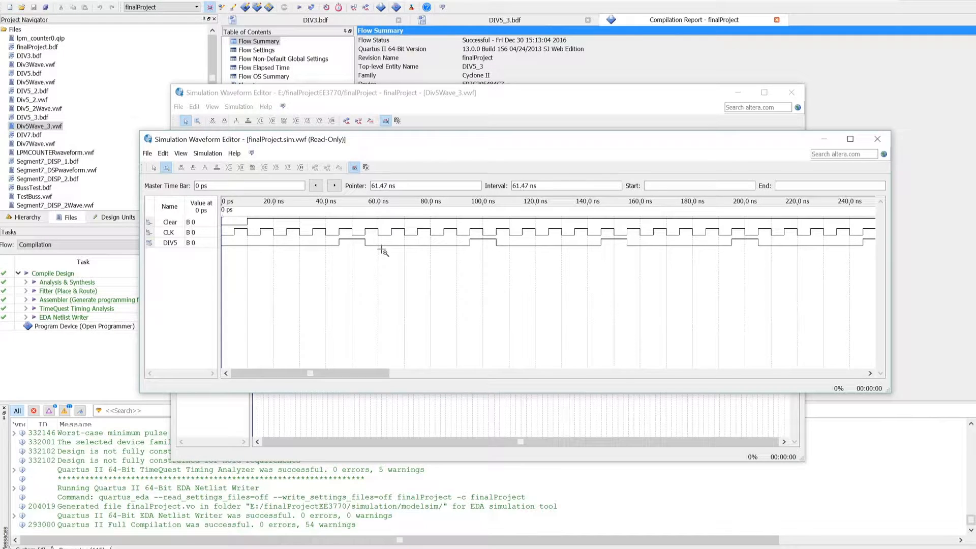